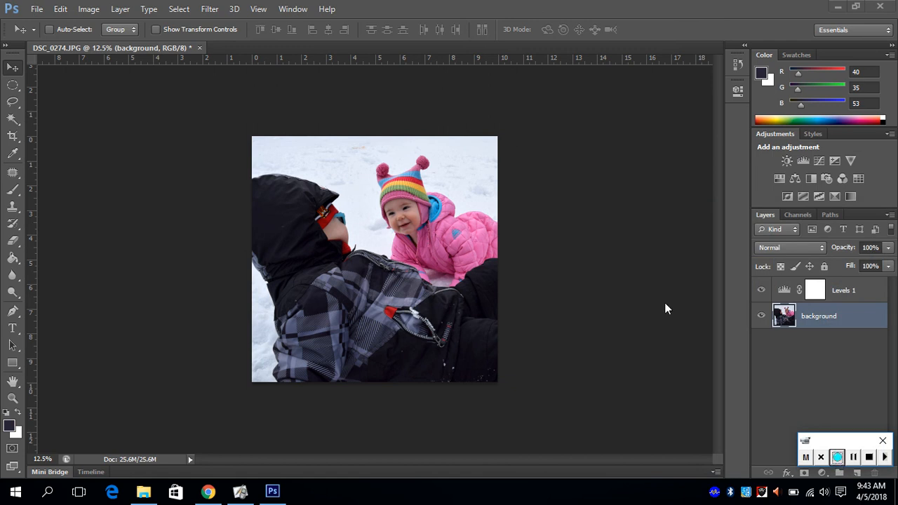
mouse_move(704, 320)
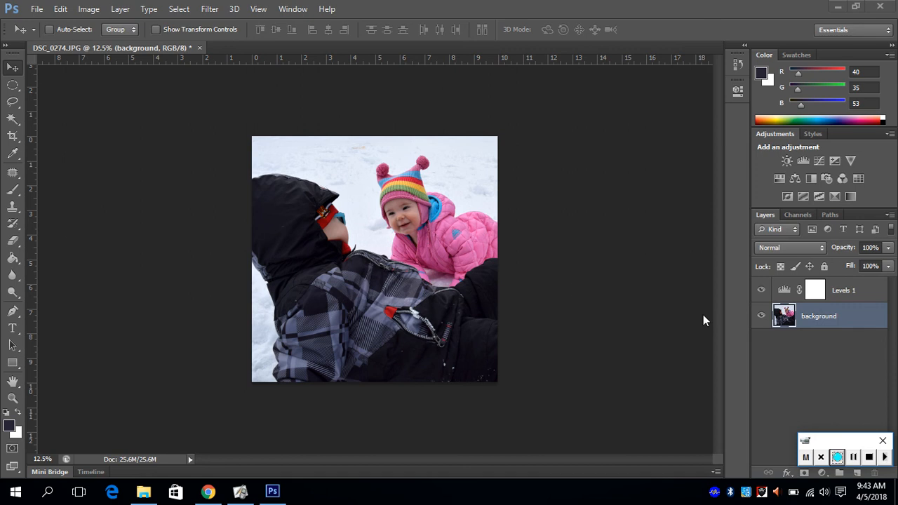
mouse_move(179, 317)
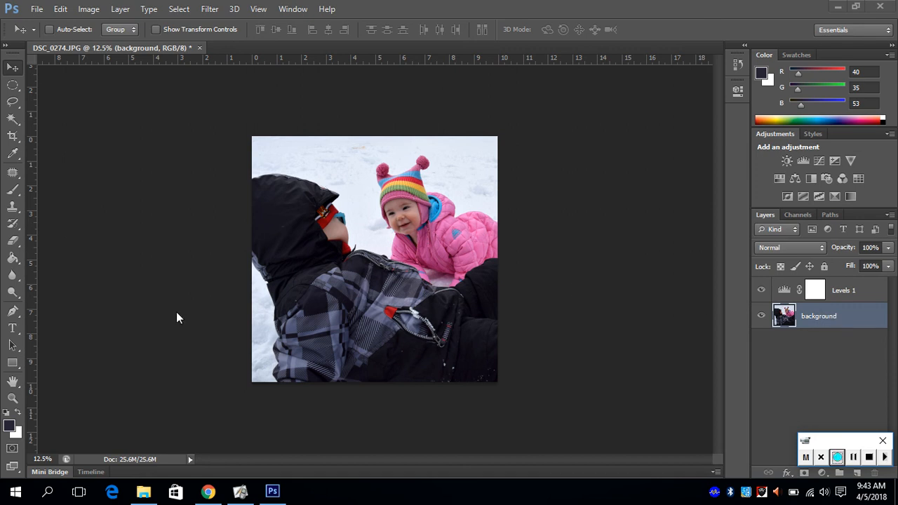
mouse_move(387, 336)
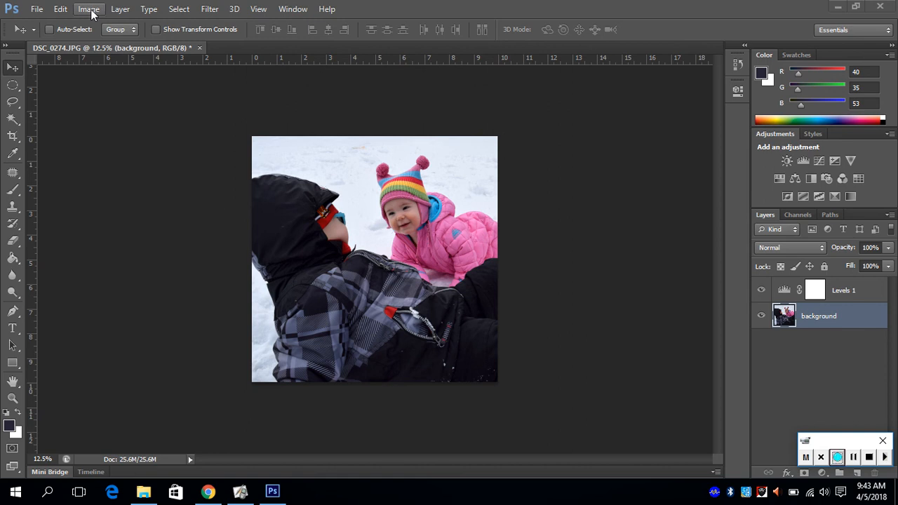
- Show the Image > Mode colour mode options, revealing RGB Color at 8 bits per channel
click(84, 10)
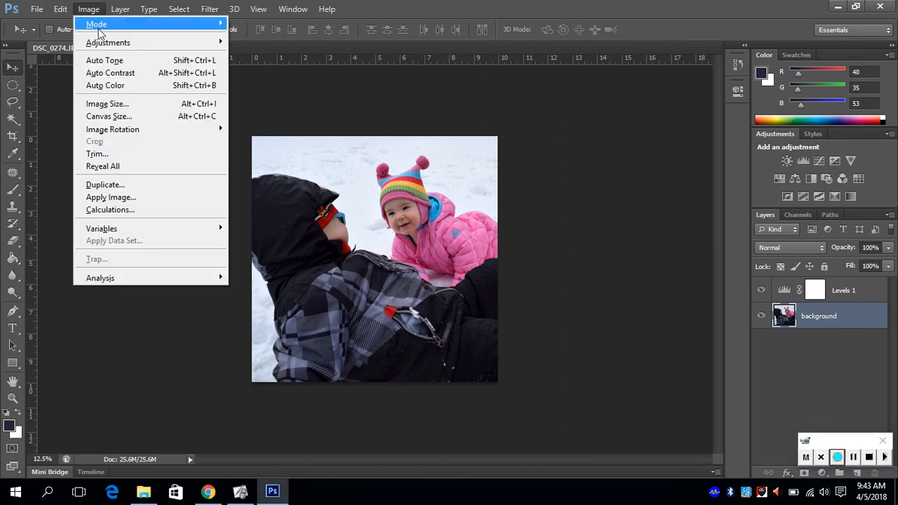
click(91, 25)
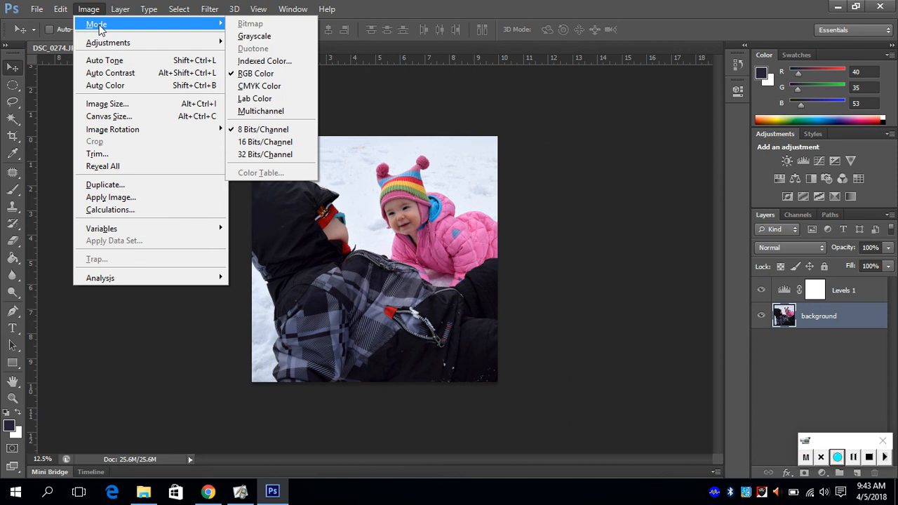
mouse_move(275, 73)
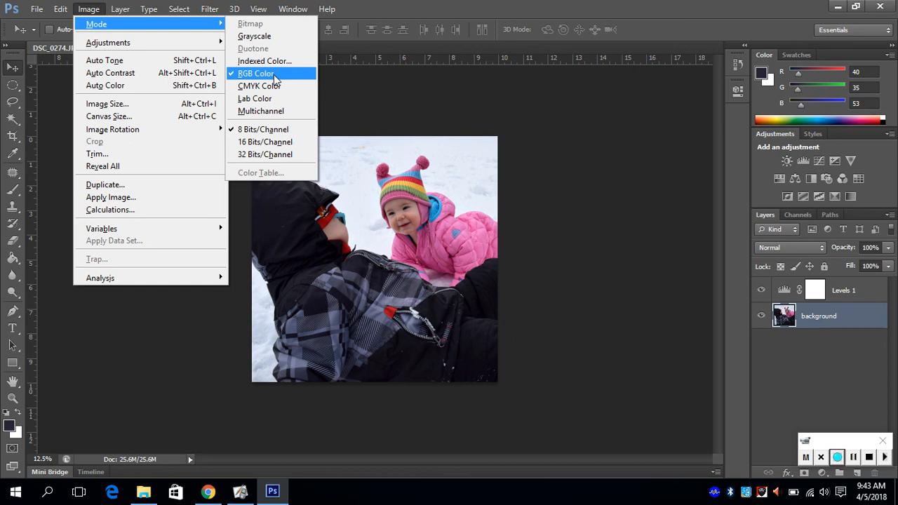
mouse_move(267, 86)
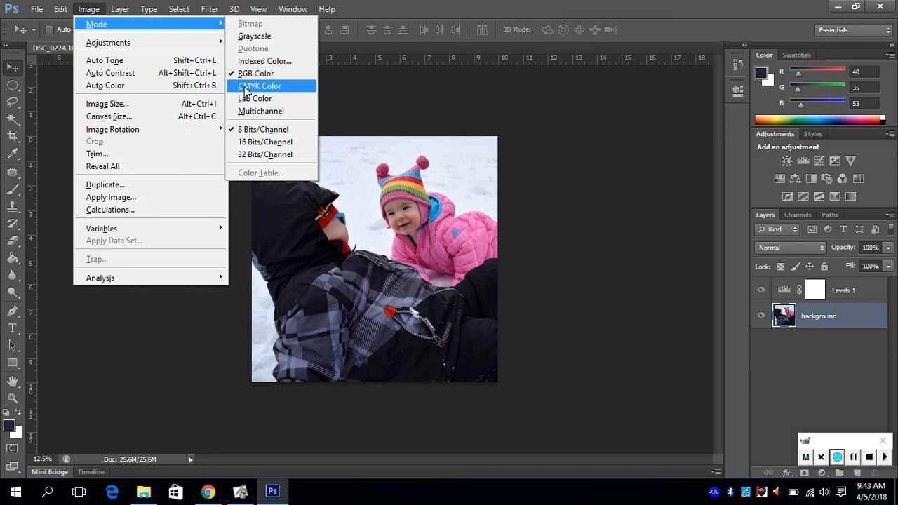
mouse_move(268, 73)
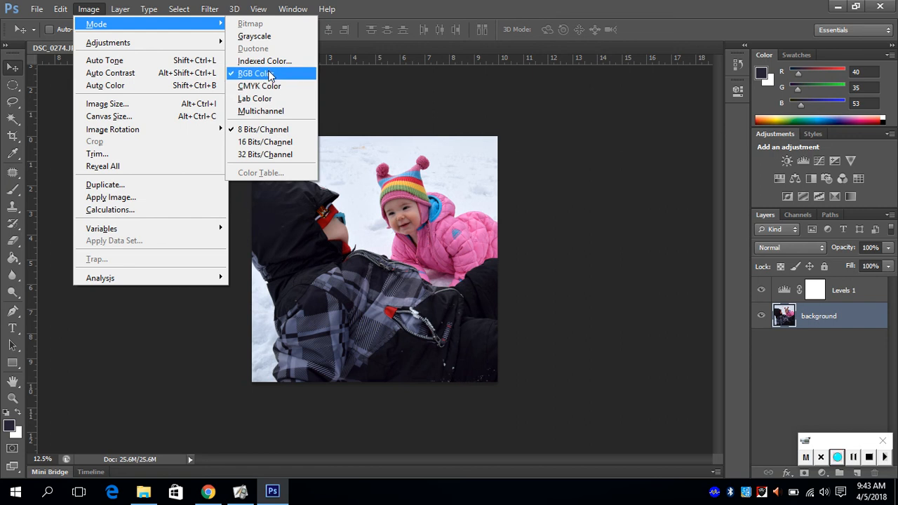
mouse_move(105, 25)
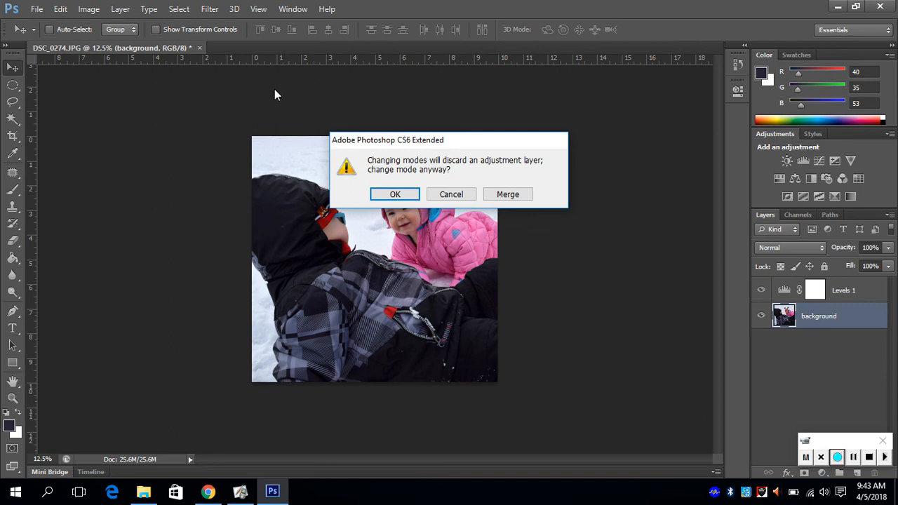
mouse_move(490, 163)
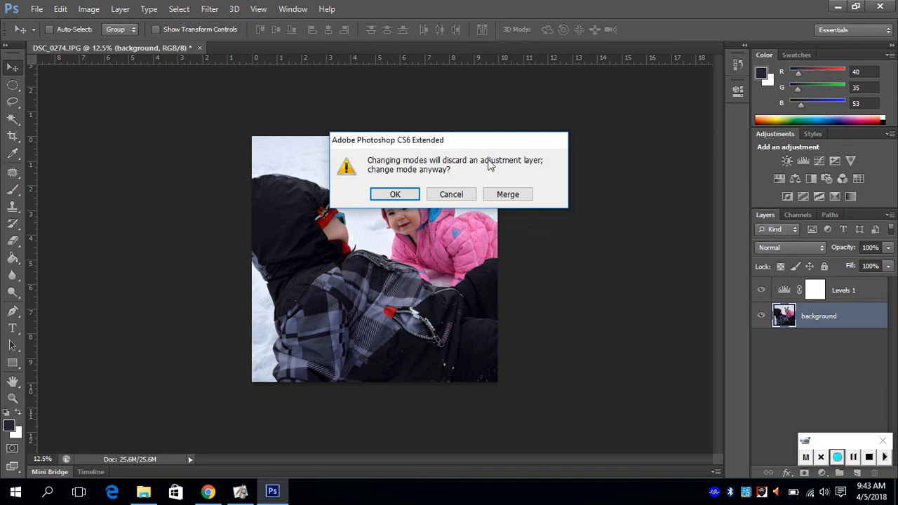
mouse_move(552, 168)
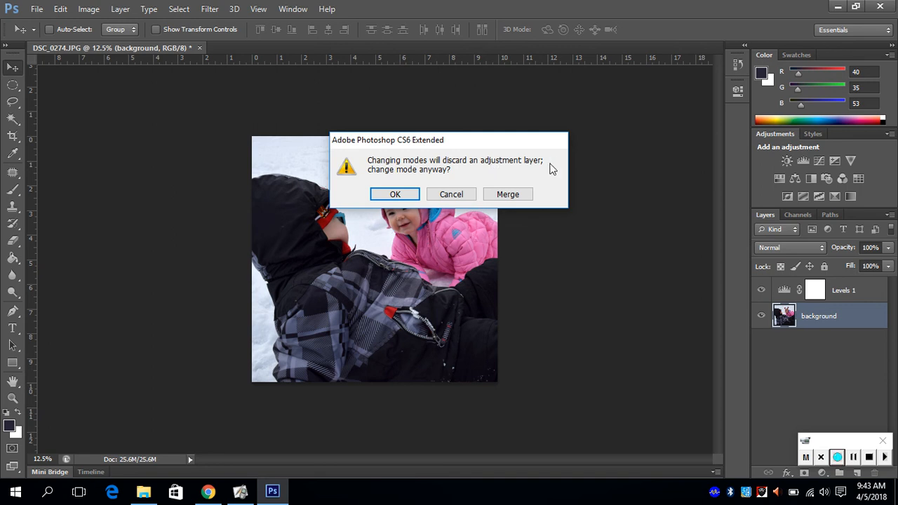
mouse_move(766, 267)
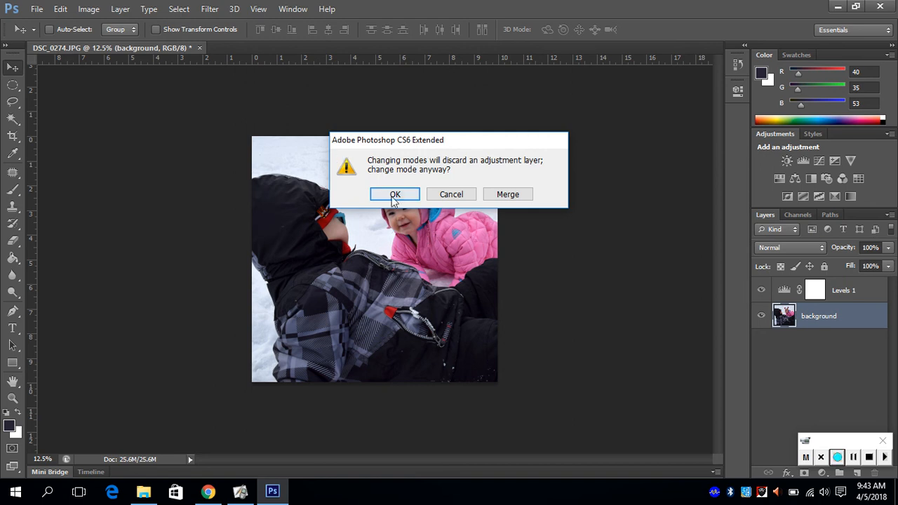
- Convert to CMYK Color, discarding the Levels 1 adjustment layer and accepting the default SWOP profile
click(394, 194)
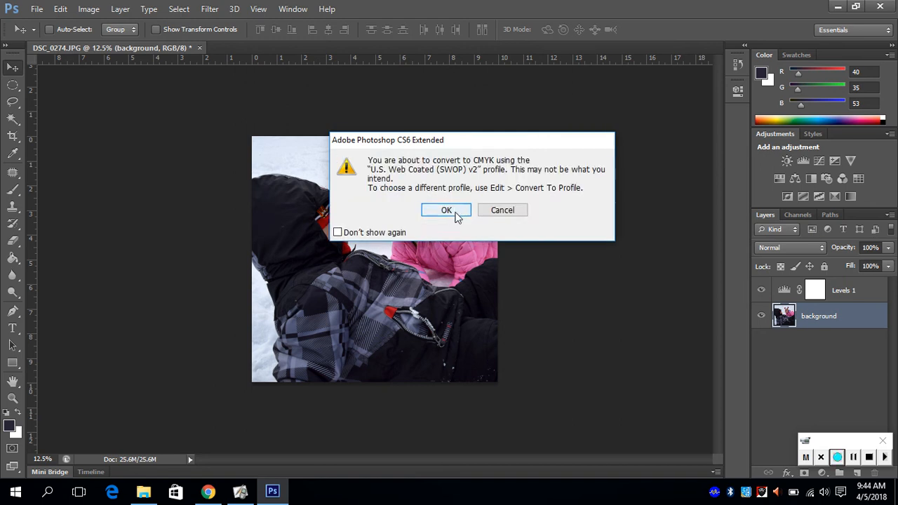
click(446, 211)
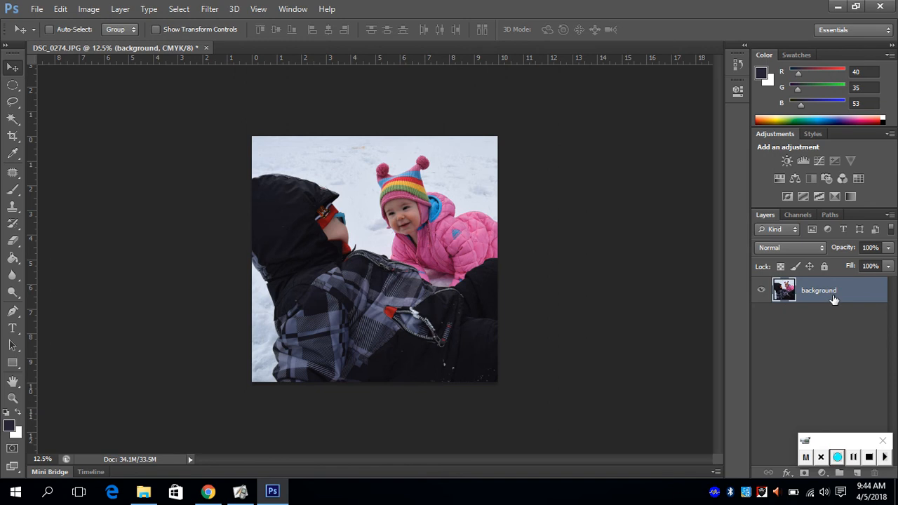
mouse_move(817, 358)
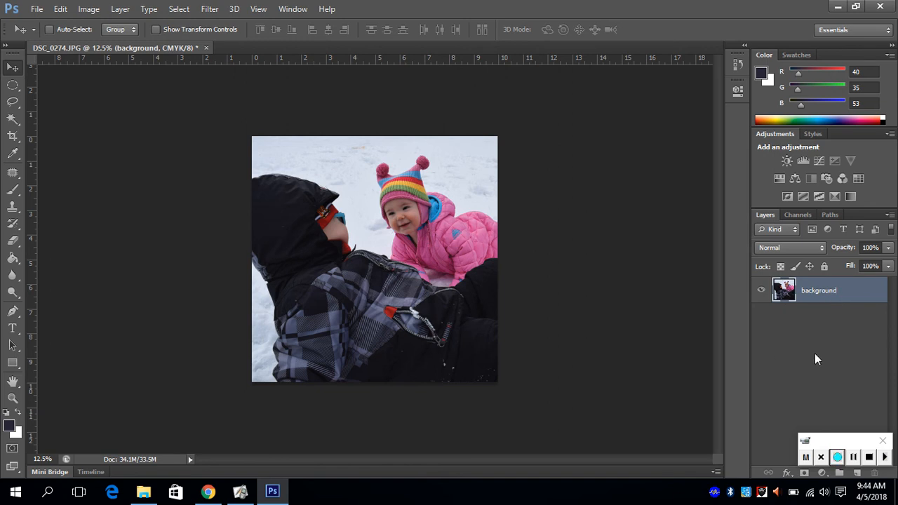